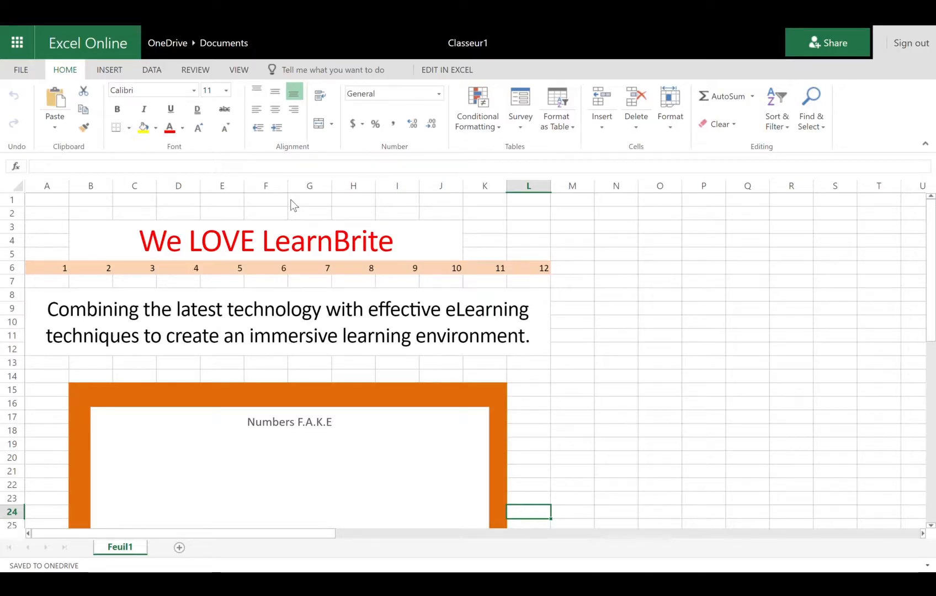
{"action": "mouse_move", "coordinate": [304, 195]}
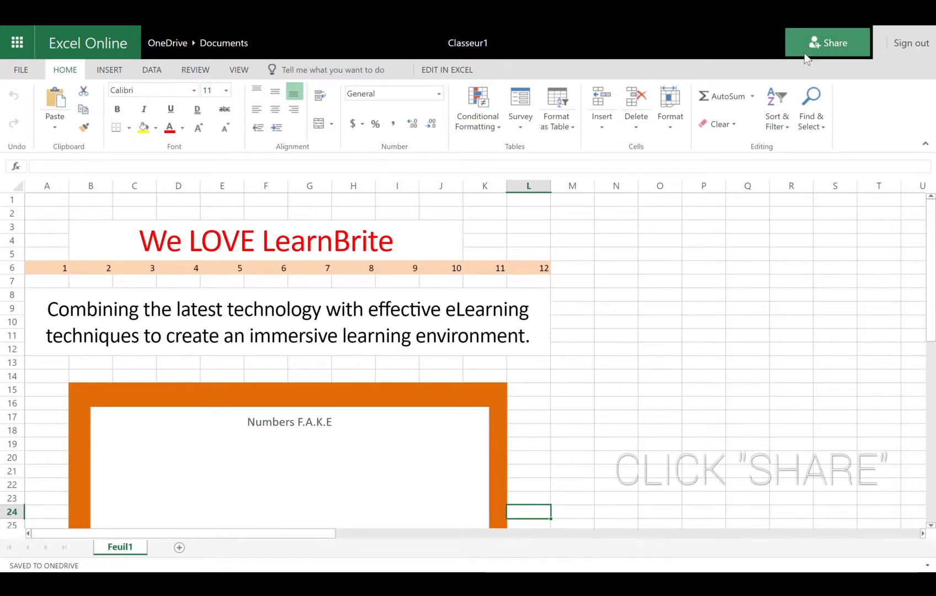
Step: Get a view-only sharing link for Classeur1.xlsx from Share and select it for copying
{"action": "left_click", "coordinate": [829, 42]}
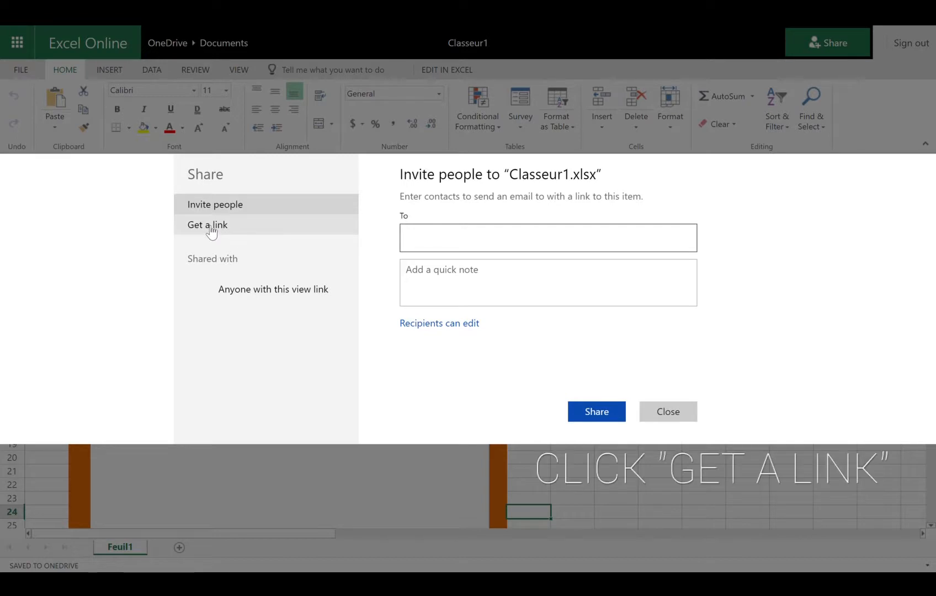
{"action": "left_click", "coordinate": [207, 225]}
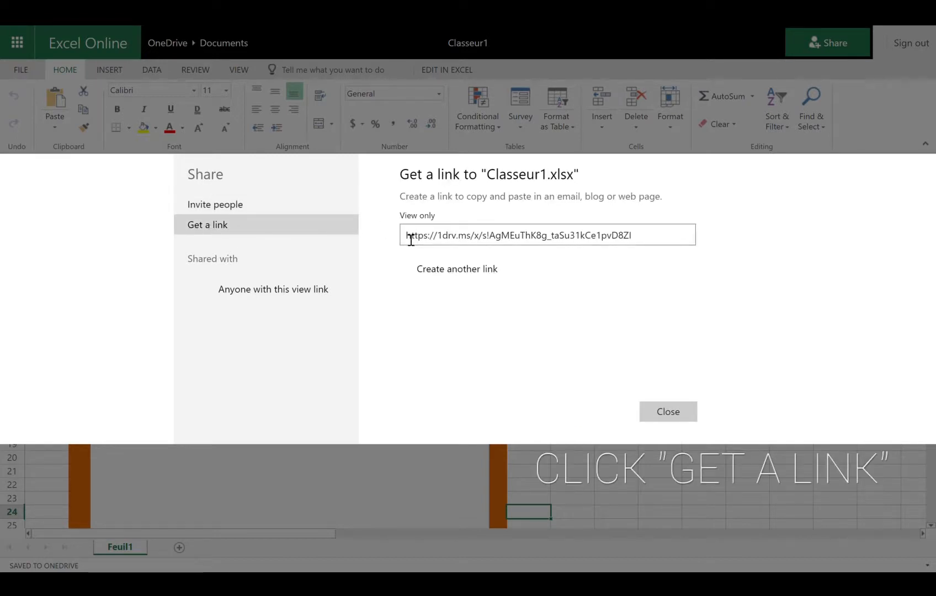
{"action": "triple_click", "coordinate": [547, 235]}
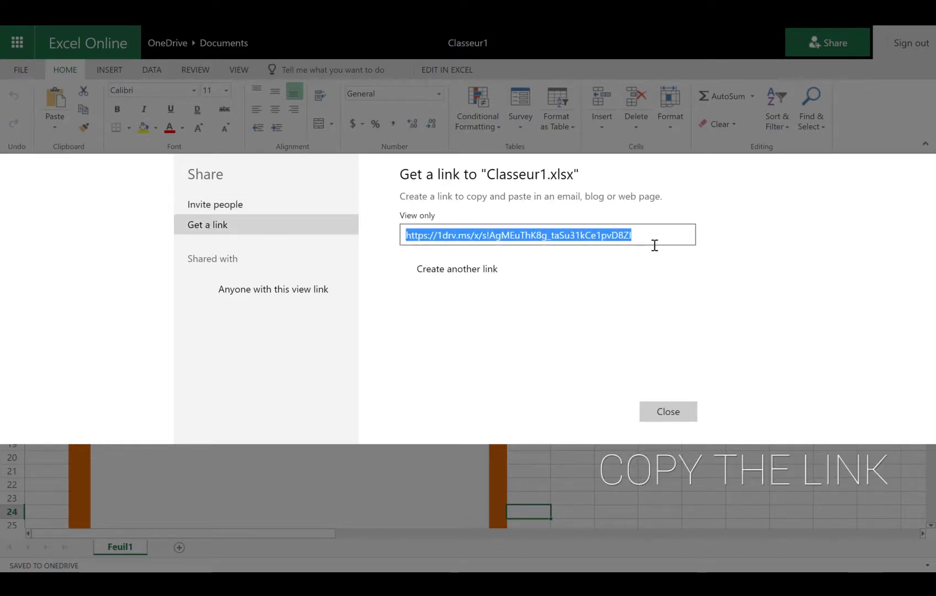
{"action": "mouse_move", "coordinate": [344, 94]}
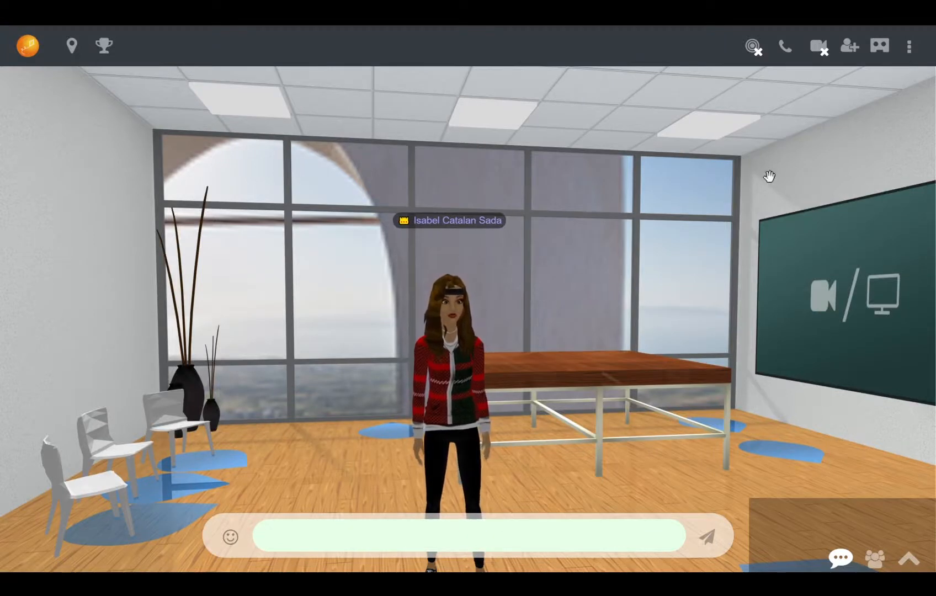
Step: Enter the room's editing mode and start a new mediaboard
{"action": "left_click", "coordinate": [909, 46]}
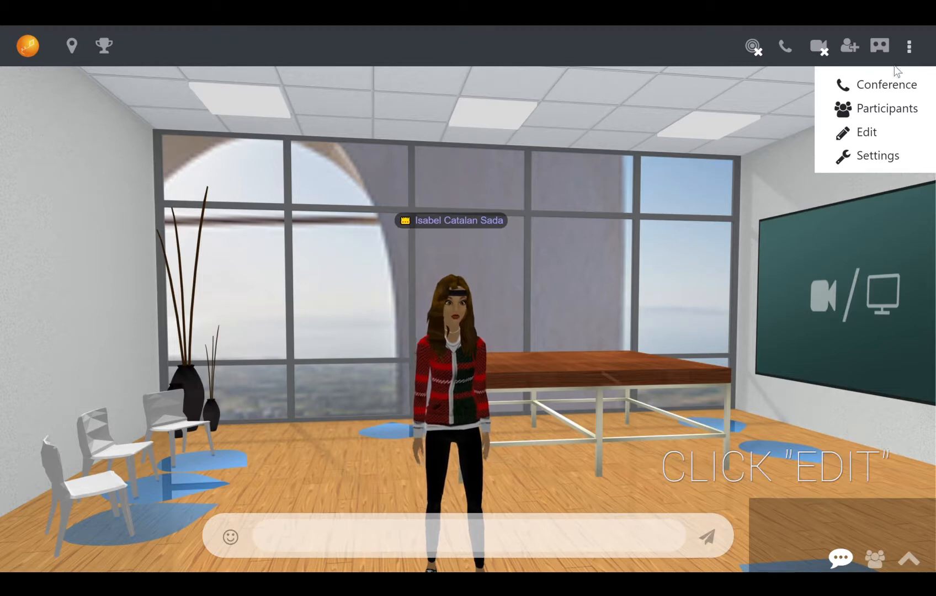
{"action": "left_click", "coordinate": [867, 132]}
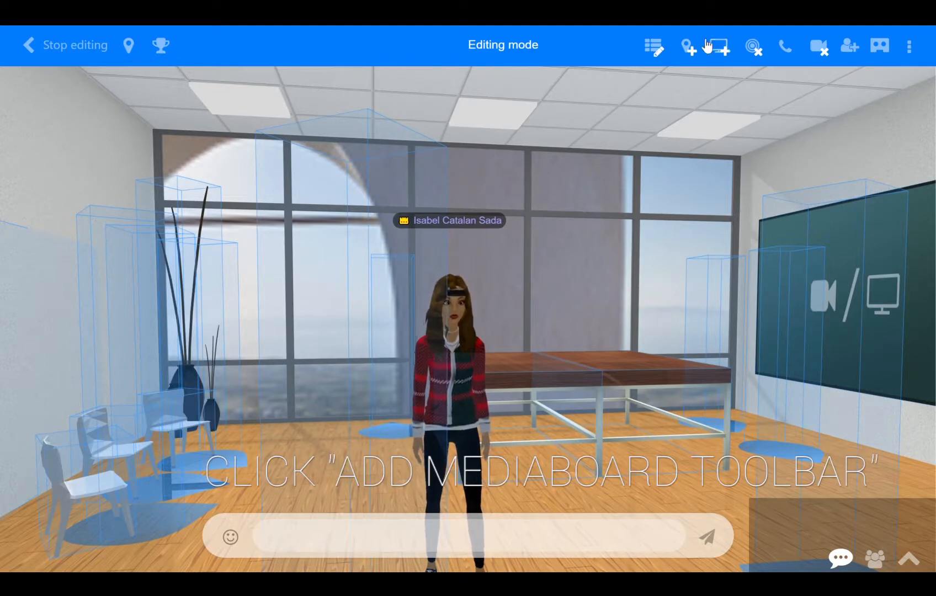
{"action": "left_click", "coordinate": [718, 47]}
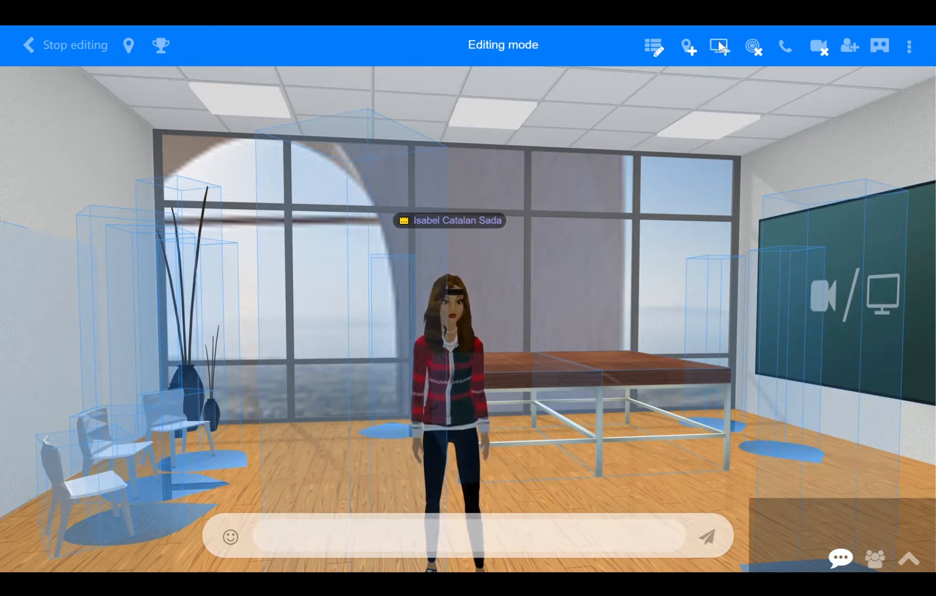
{"action": "left_click", "coordinate": [720, 46]}
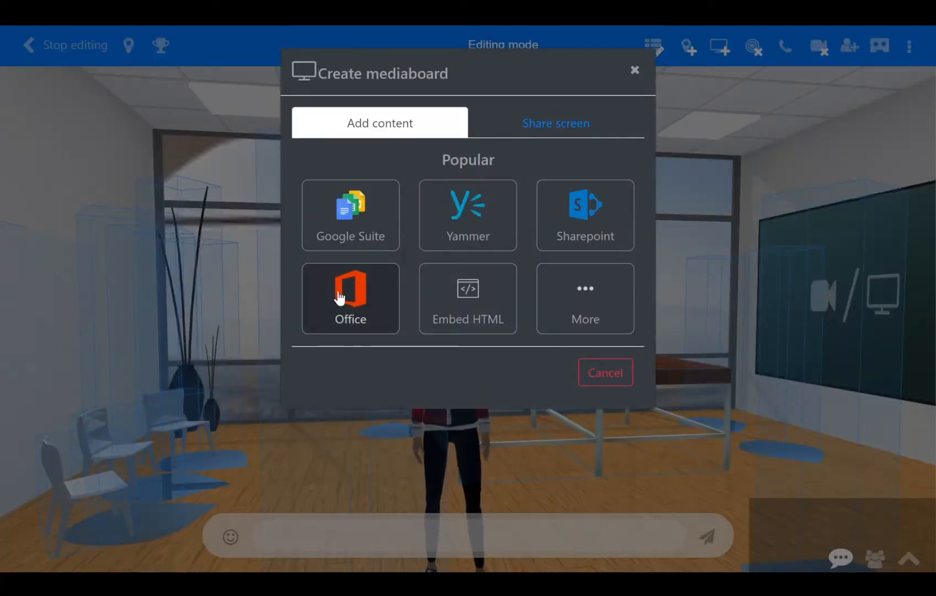
Step: Make it an Office mediaboard with the pasted Classeur1 link and embed it in the room
{"action": "left_click", "coordinate": [350, 298]}
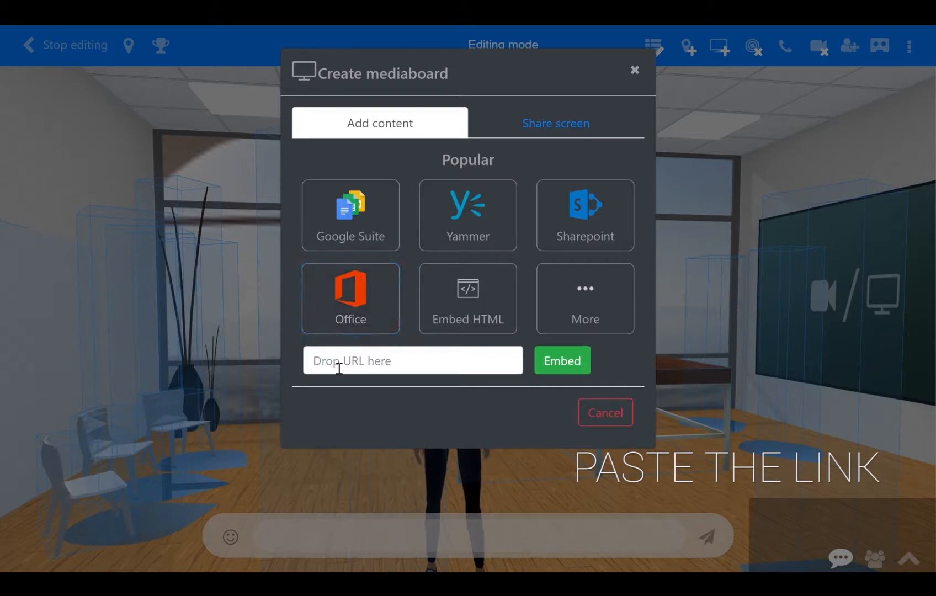
{"action": "type", "text": "/x/s!AgMEuThK8g_taSu31kCe1pvD8Zl"}
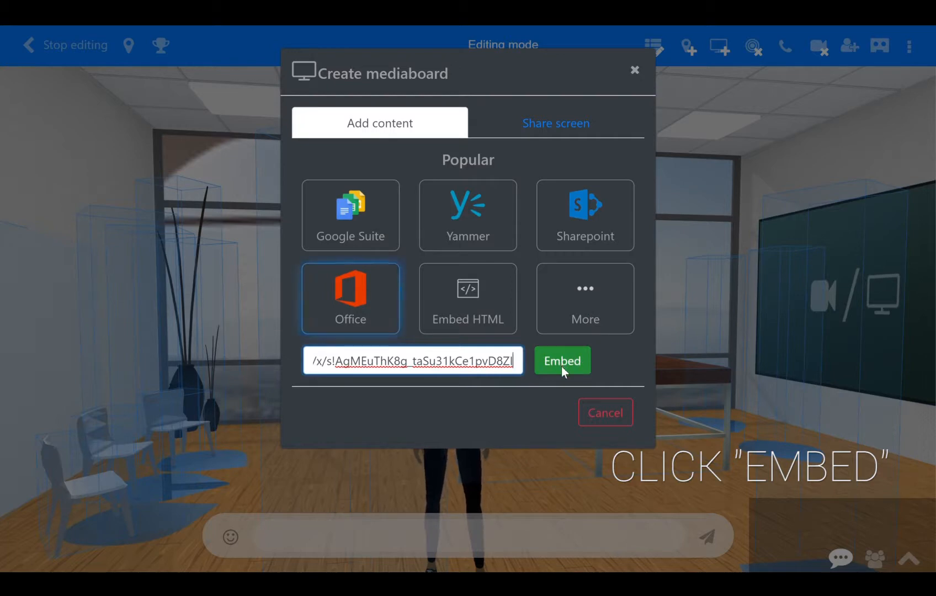
{"action": "left_click", "coordinate": [561, 361]}
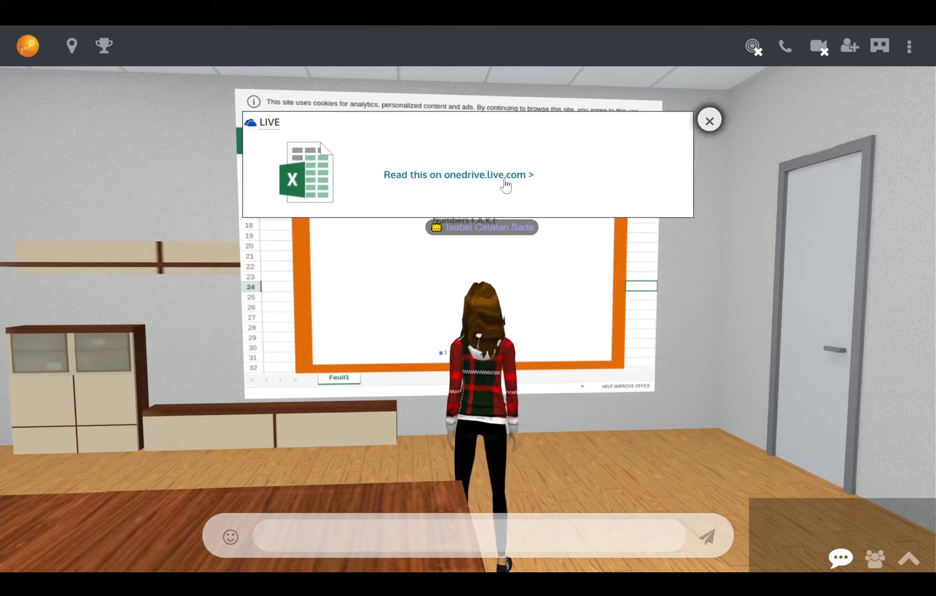
Step: Open the embedded Classeur1 workbook on onedrive.live.com via 'Read this on onedrive'
{"action": "left_click", "coordinate": [710, 120]}
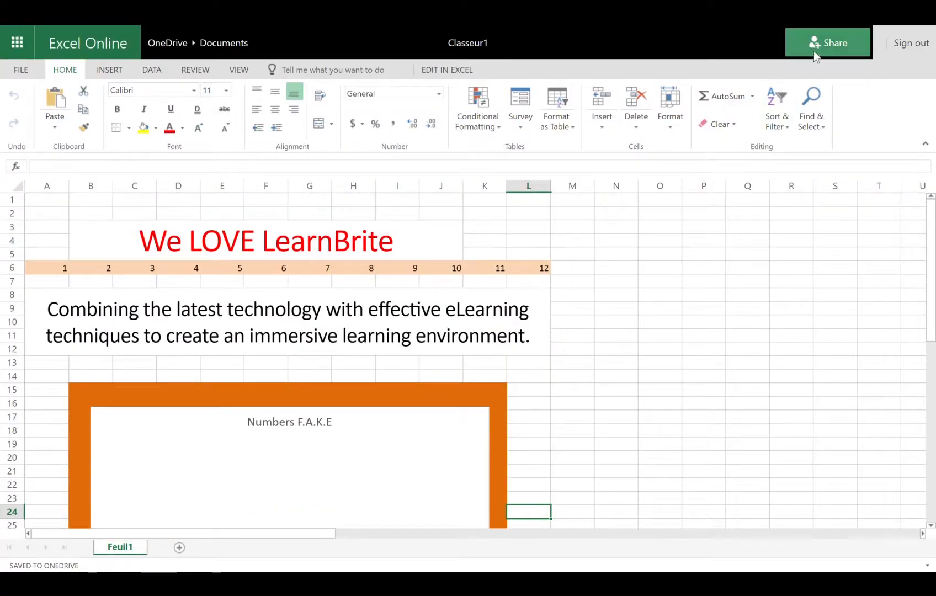
Step: Reopen Share > Get a link for Classeur1.xlsx before returning to the LearnBrite room
{"action": "left_click", "coordinate": [828, 42]}
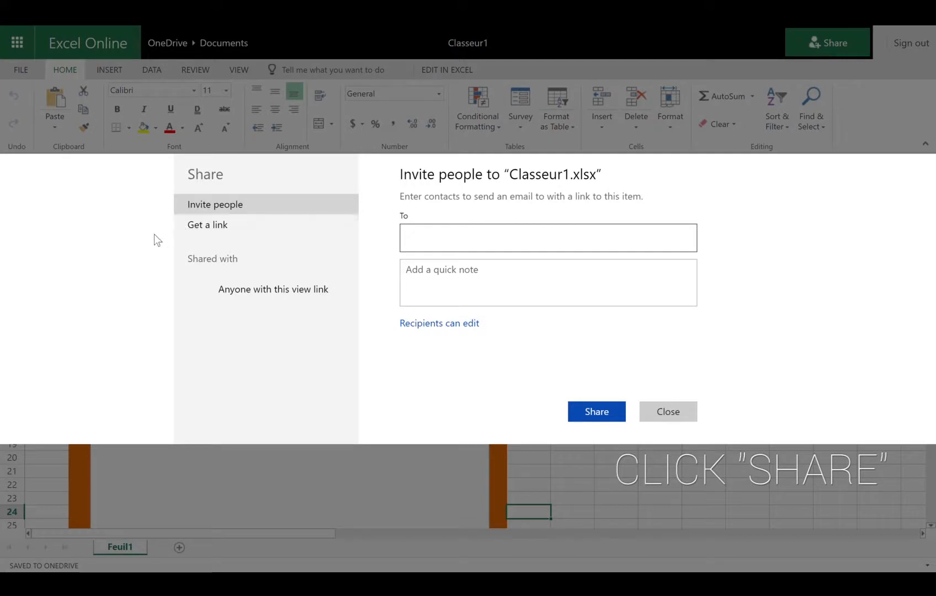
{"action": "left_click", "coordinate": [207, 225]}
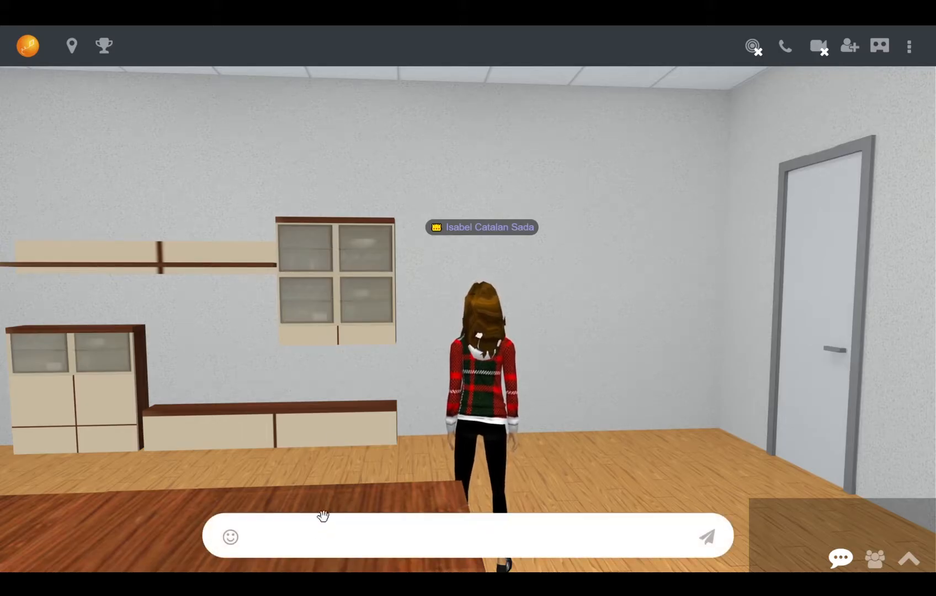
Step: Post the OneDrive link in chat and pin the message so the workbook shows as a board
{"action": "left_click", "coordinate": [343, 543]}
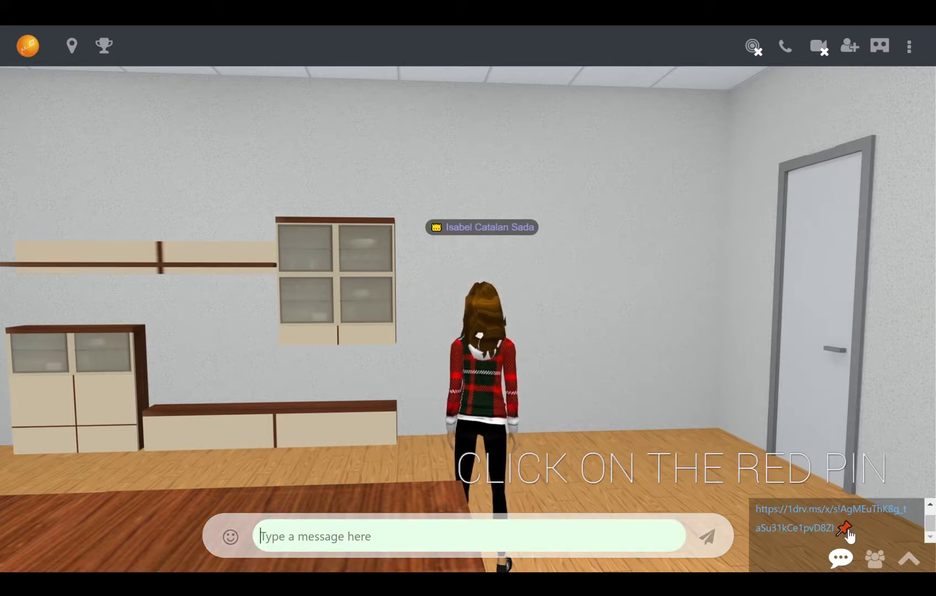
{"action": "left_click", "coordinate": [847, 530]}
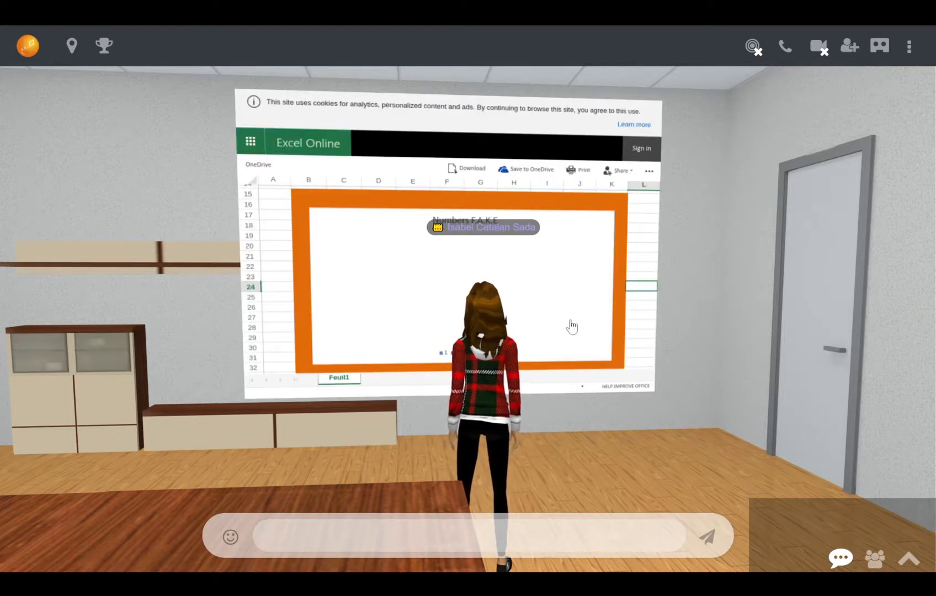
{"action": "mouse_move", "coordinate": [398, 202]}
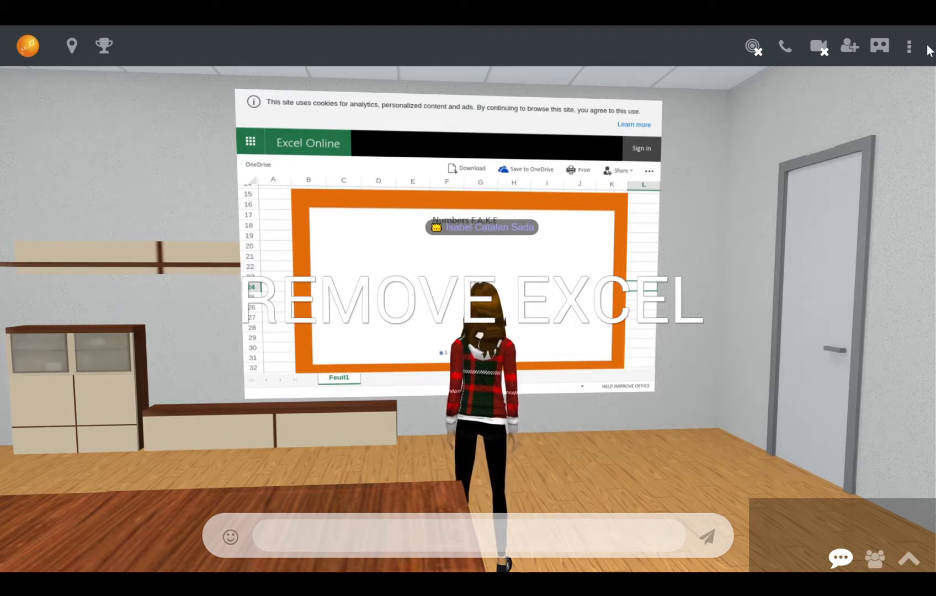
Step: Enter editing mode and locate Mediaboard_KxoK in the Editable items list
{"action": "left_click", "coordinate": [909, 46]}
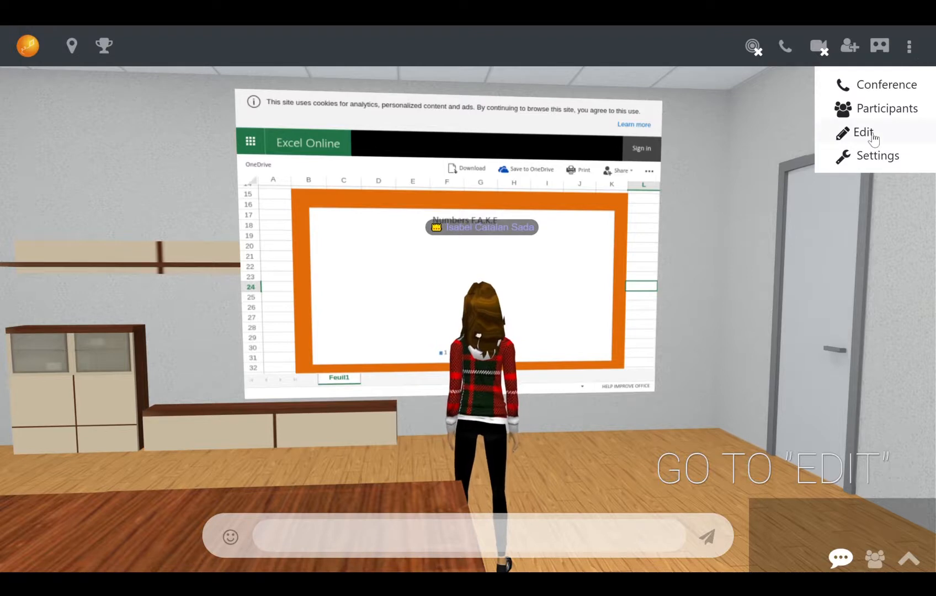
{"action": "left_click", "coordinate": [864, 133]}
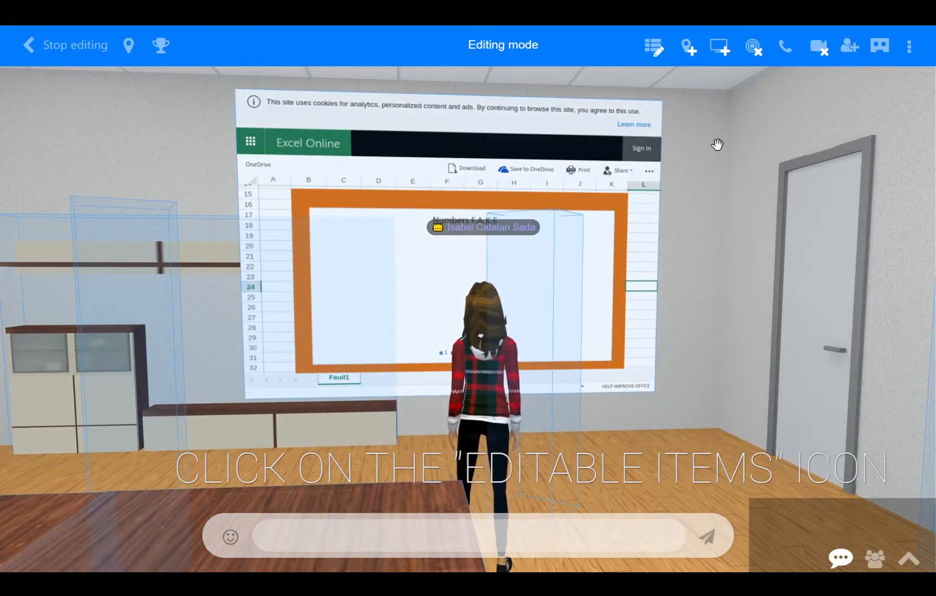
{"action": "left_click", "coordinate": [653, 46]}
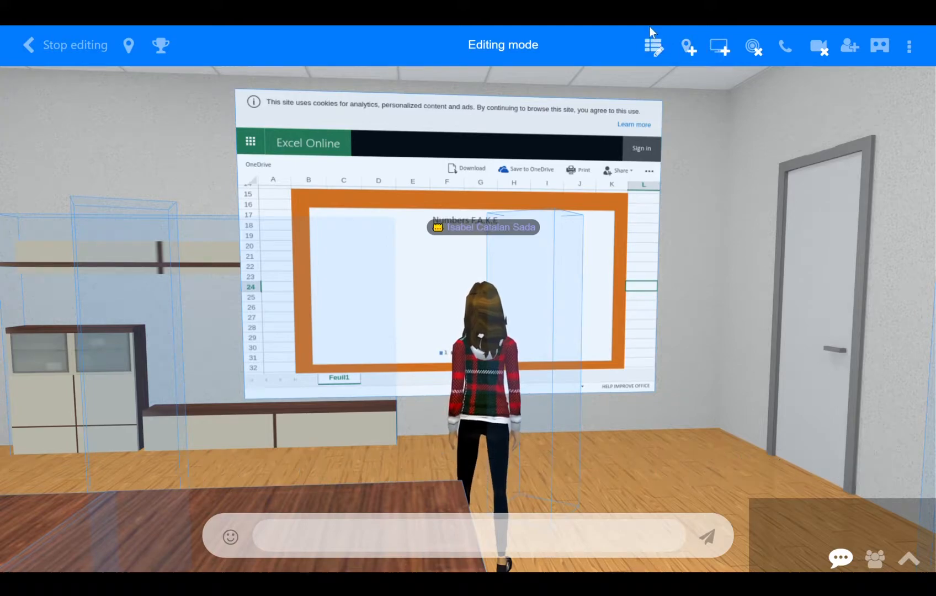
{"action": "left_click", "coordinate": [654, 45]}
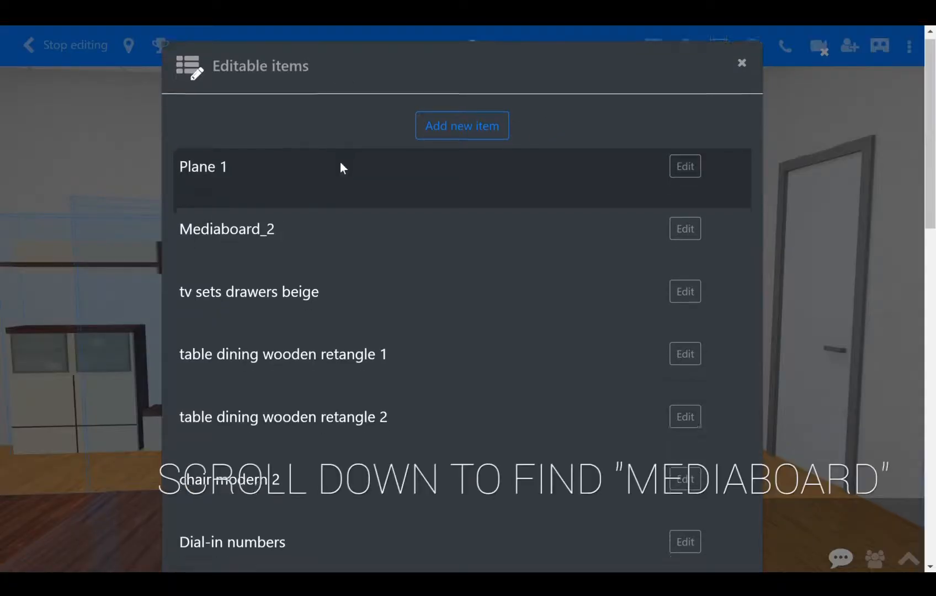
{"action": "scroll", "scroll_direction": "down", "scroll_amount": 3}
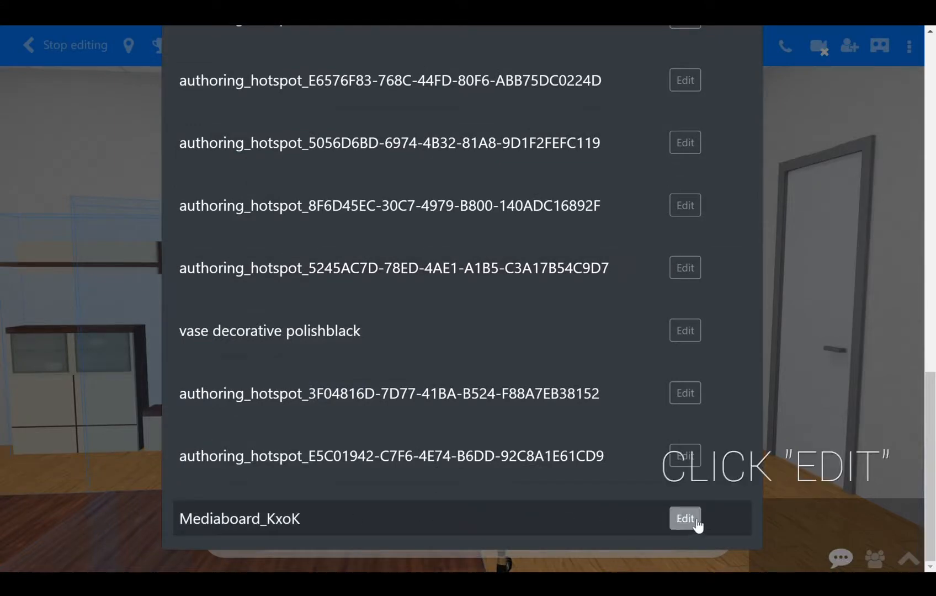
Step: Delete Mediaboard_KxoK from the scene, confirm, and stop editing
{"action": "left_click", "coordinate": [685, 519]}
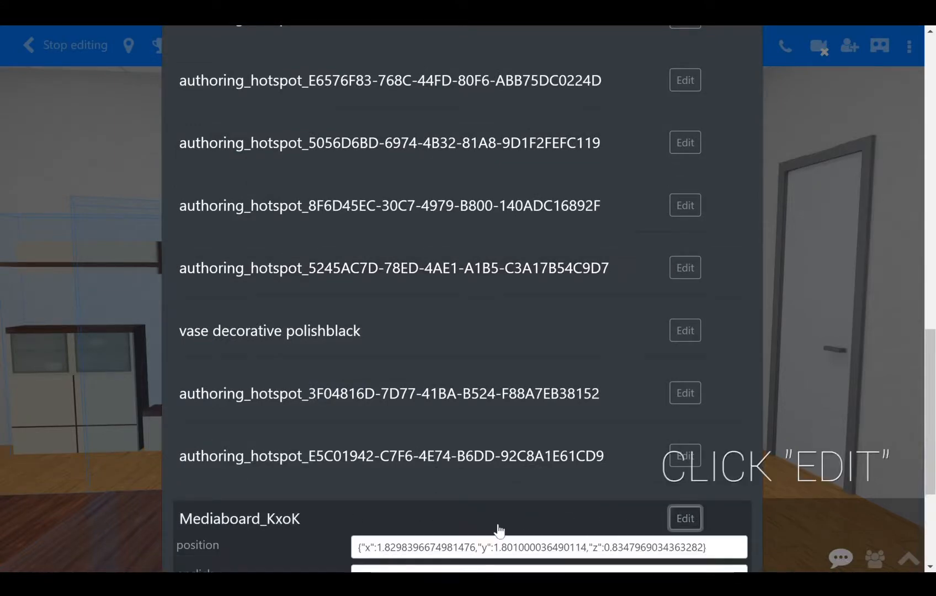
{"action": "left_click", "coordinate": [685, 518]}
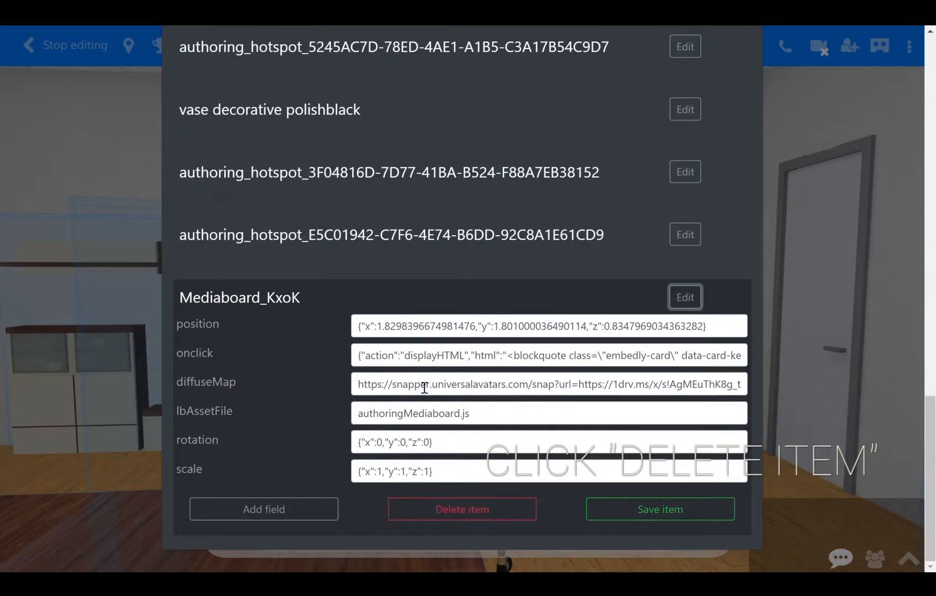
{"action": "left_click", "coordinate": [462, 509]}
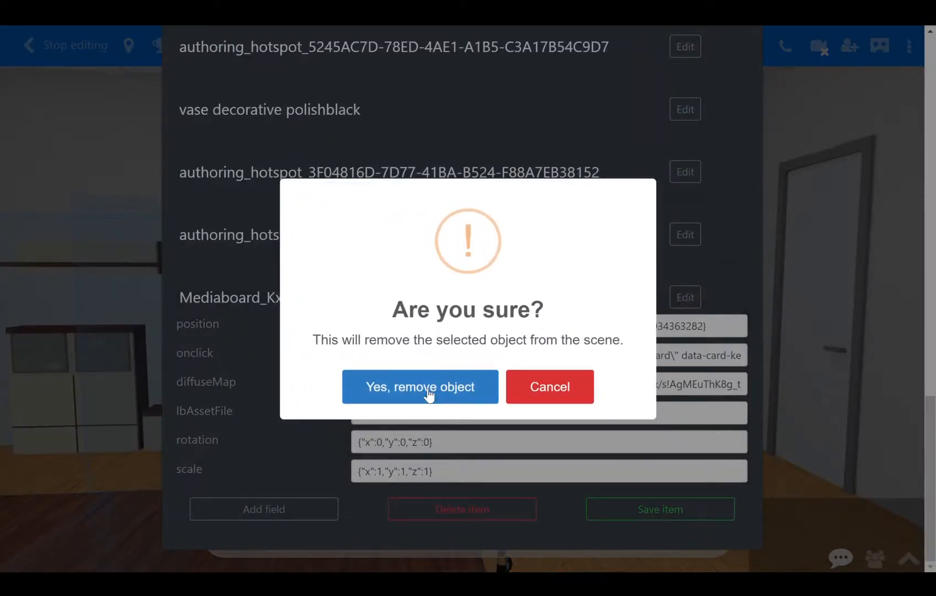
{"action": "left_click", "coordinate": [420, 388]}
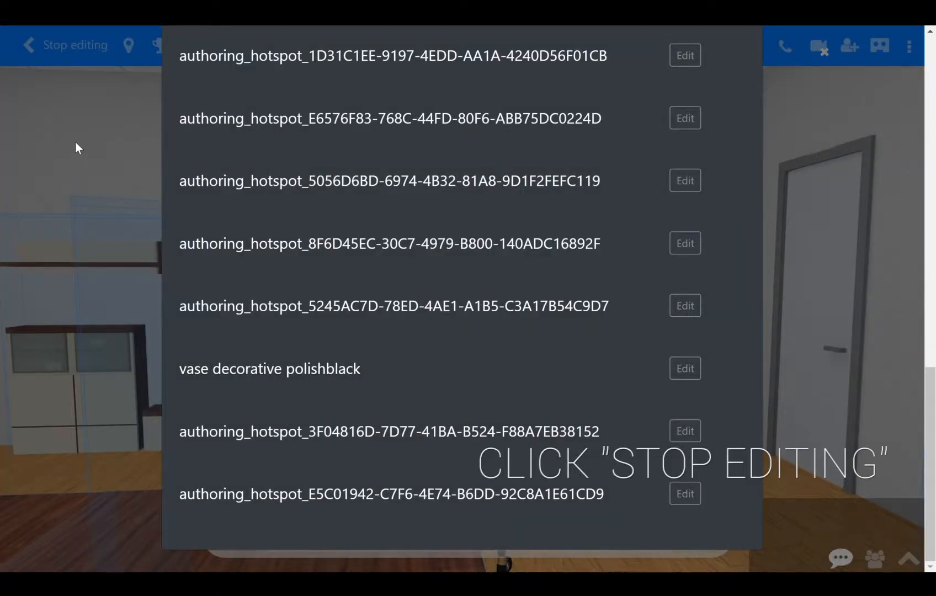
{"action": "left_click", "coordinate": [75, 45]}
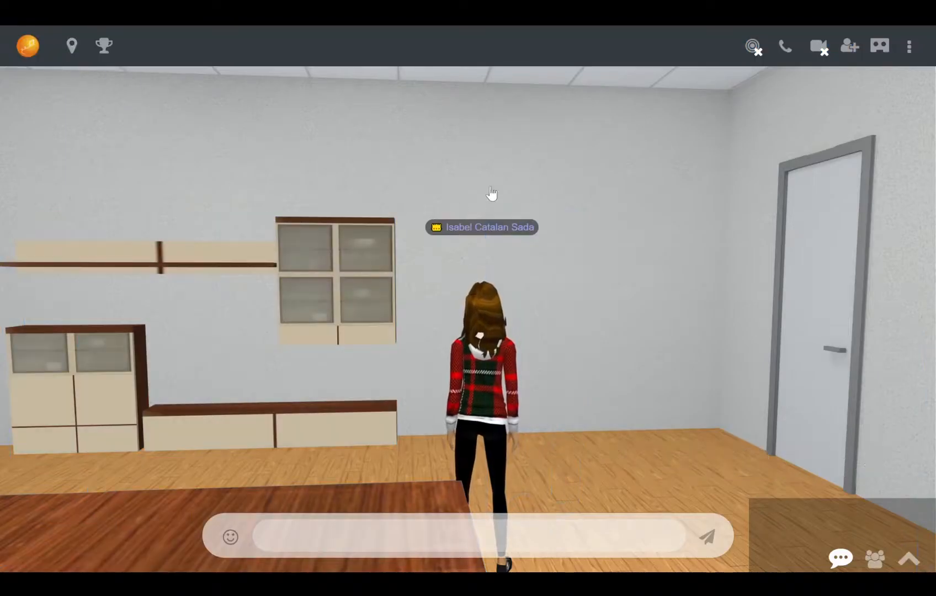